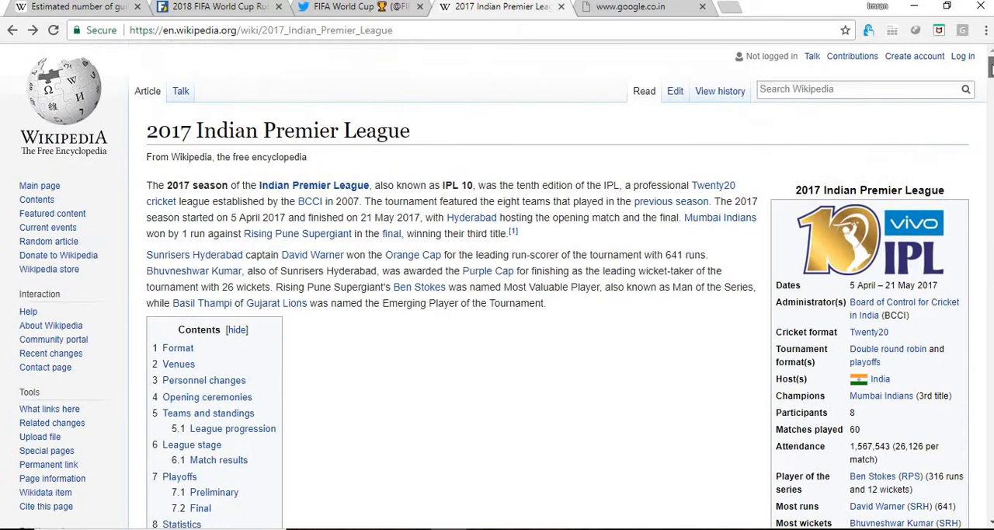
Scroll the 2017 IPL Wikipedia article and select its web address for copying
{"action": "scroll", "scroll_direction": "down", "scroll_amount": 3}
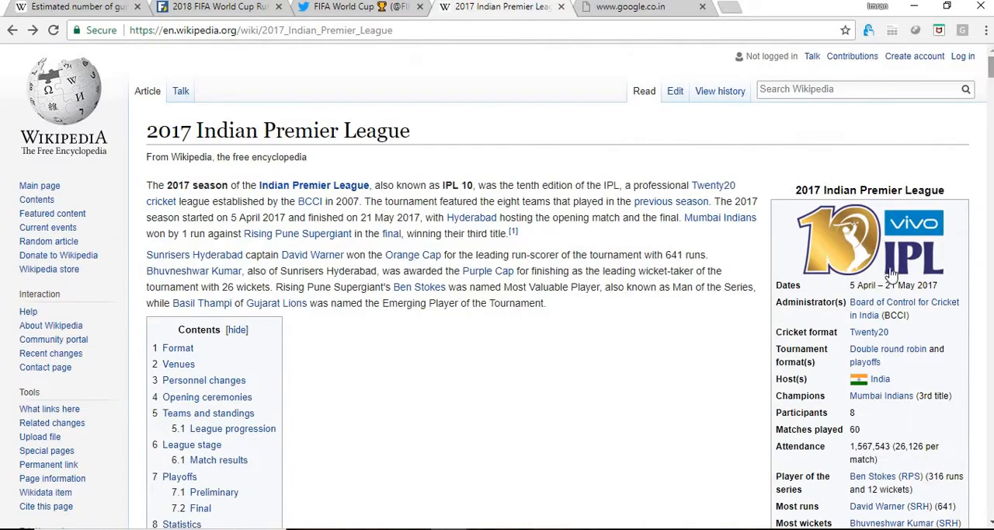
{"action": "mouse_move", "coordinate": [937, 153]}
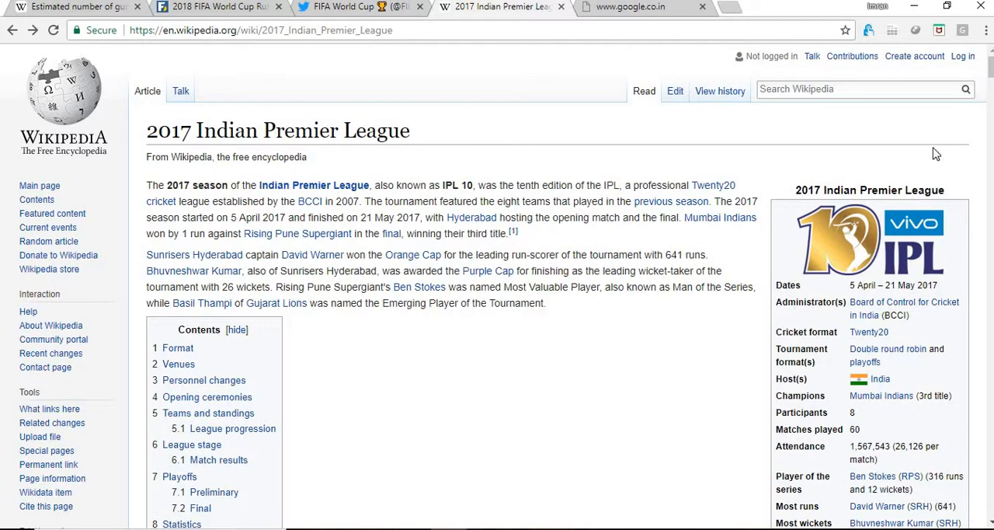
{"action": "scroll", "scroll_direction": "down", "scroll_amount": 3}
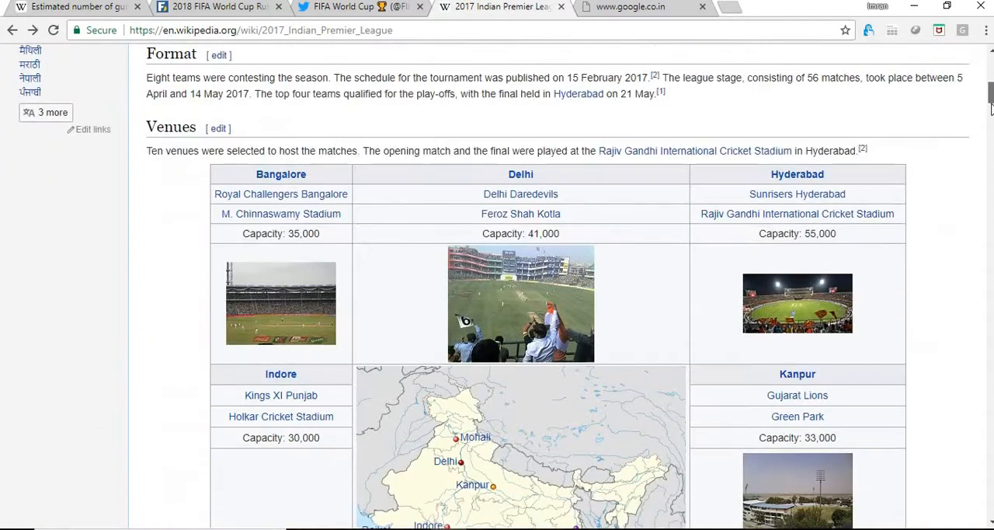
{"action": "scroll", "scroll_direction": "down", "scroll_amount": 3}
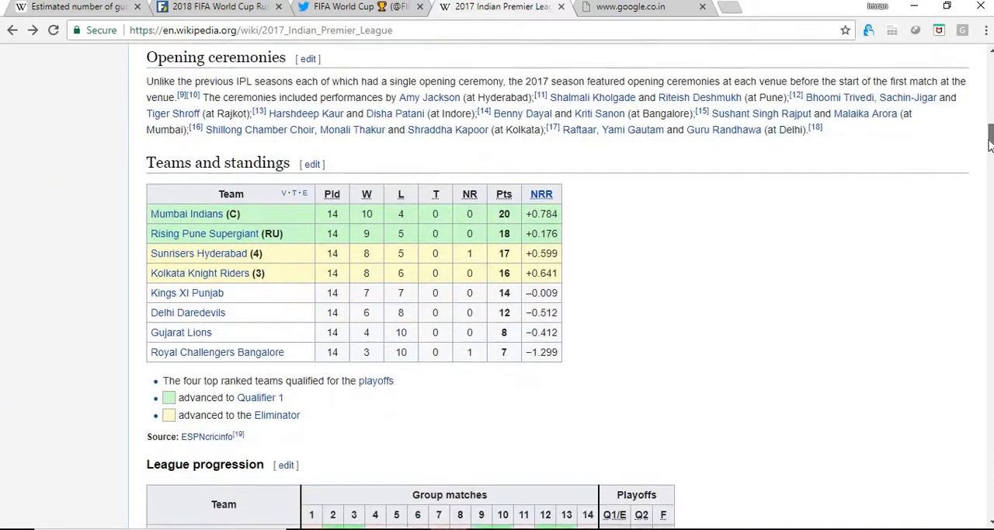
{"action": "scroll", "scroll_direction": "down", "scroll_amount": 3}
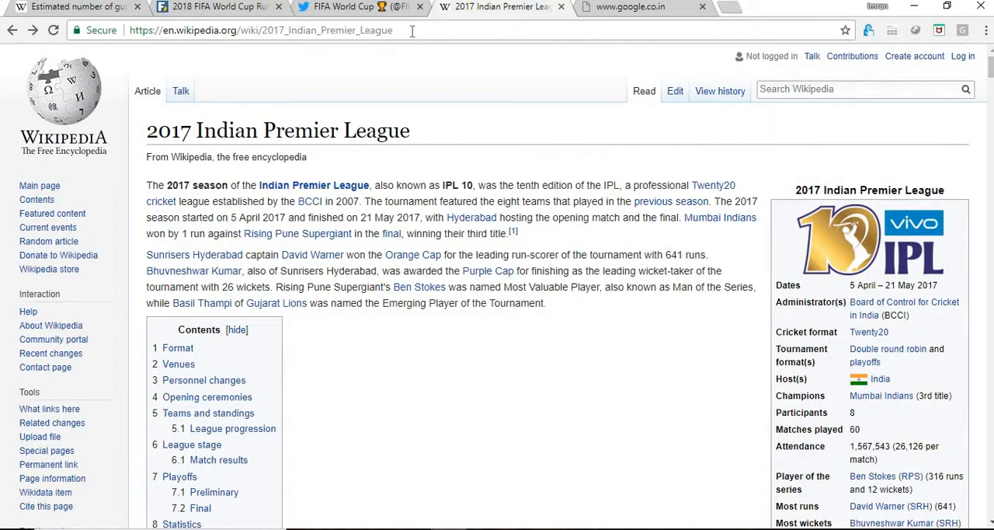
{"action": "left_click", "coordinate": [260, 30]}
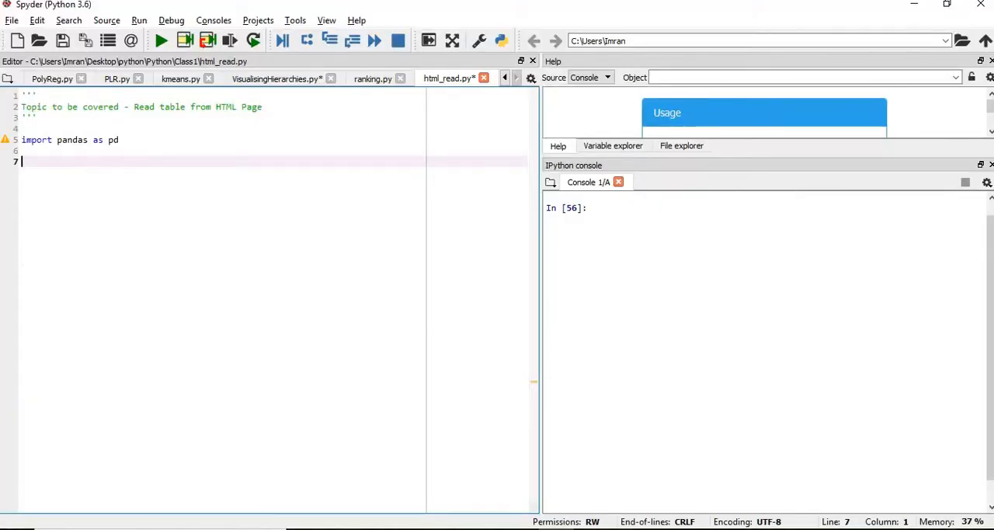
{"action": "type", "text": "df"}
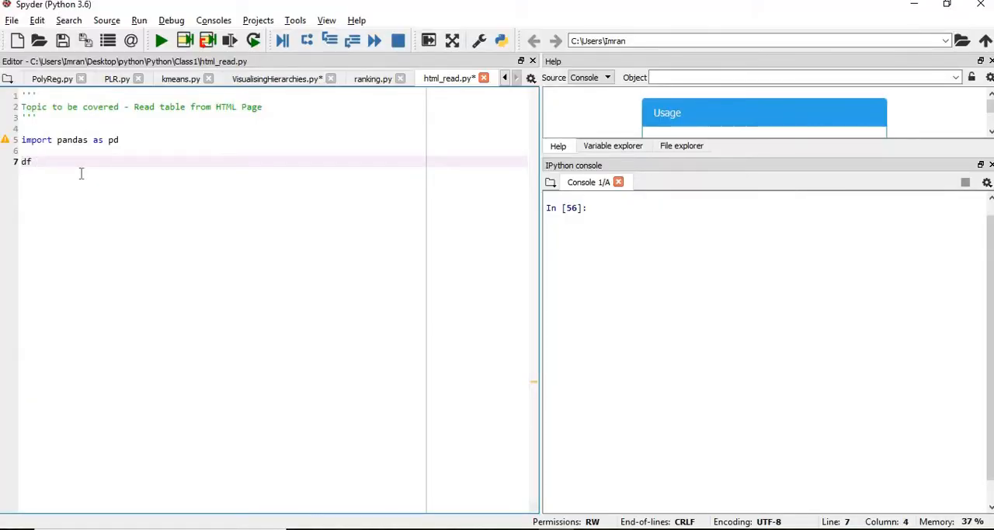
{"action": "type", "text": "= pd.read_"}
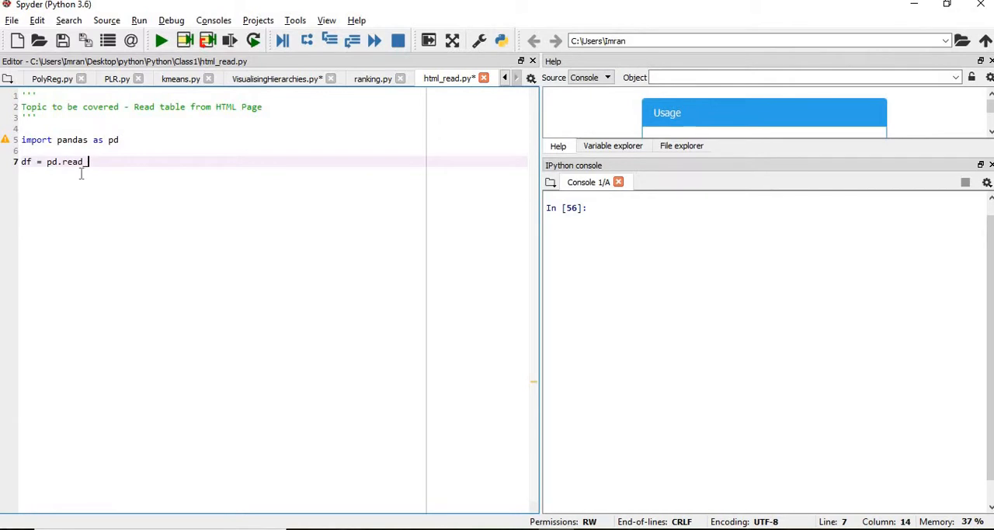
{"action": "type", "text": "html()"}
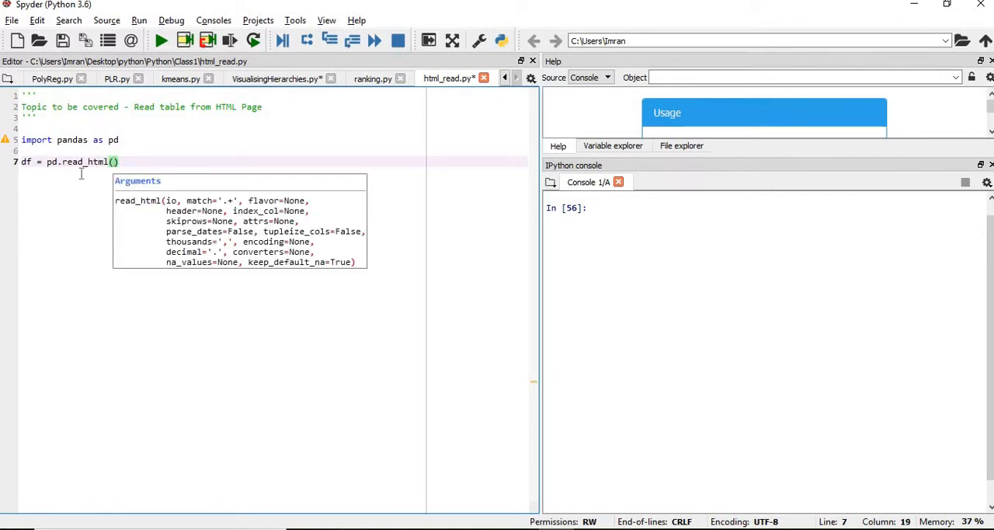
{"action": "type", "text": "'https://en.wikipedia.org/wiki/2017_Indian_Premier_League'"}
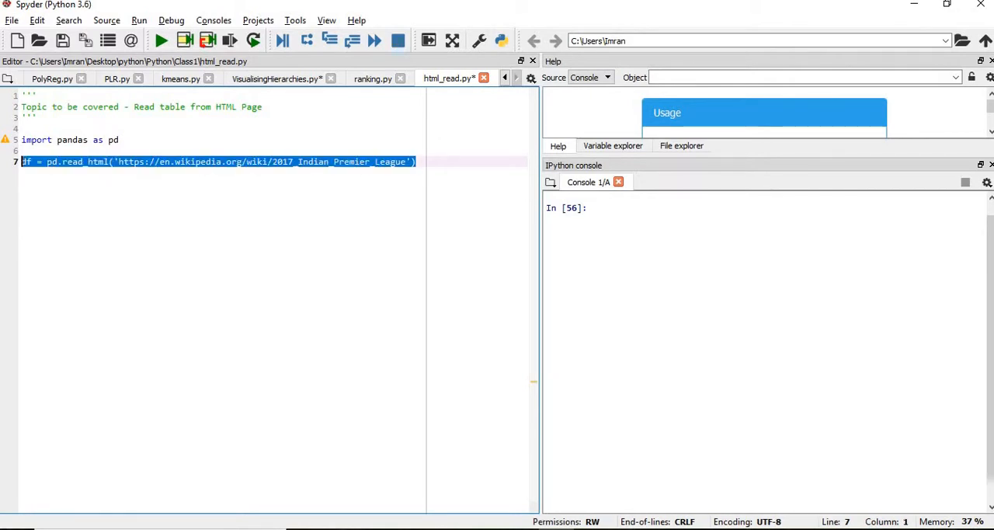
{"action": "key", "text": "F9"}
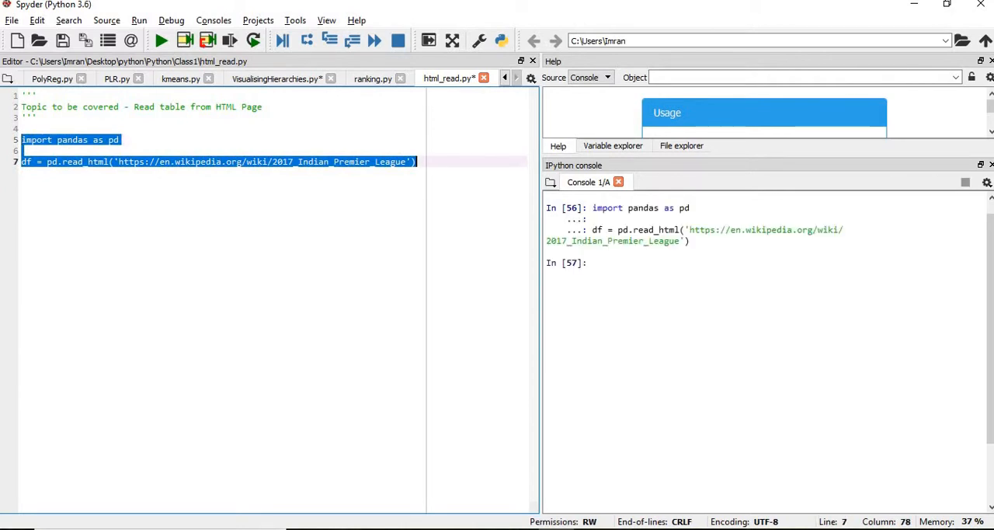
{"action": "type", "text": "df"}
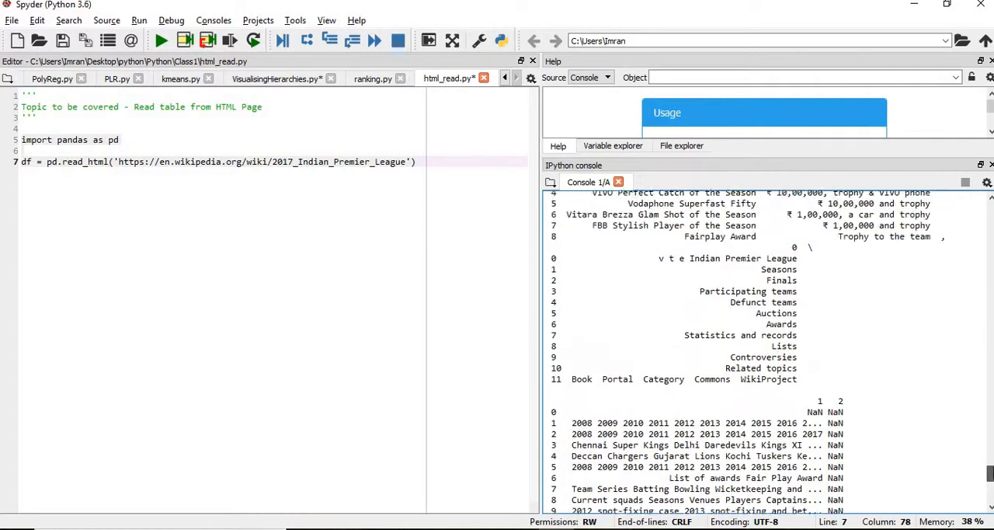
Run the df1 = pd.read_html(URL)[0] line and print df1 in the console
{"action": "scroll", "scroll_direction": "down", "scroll_amount": 3}
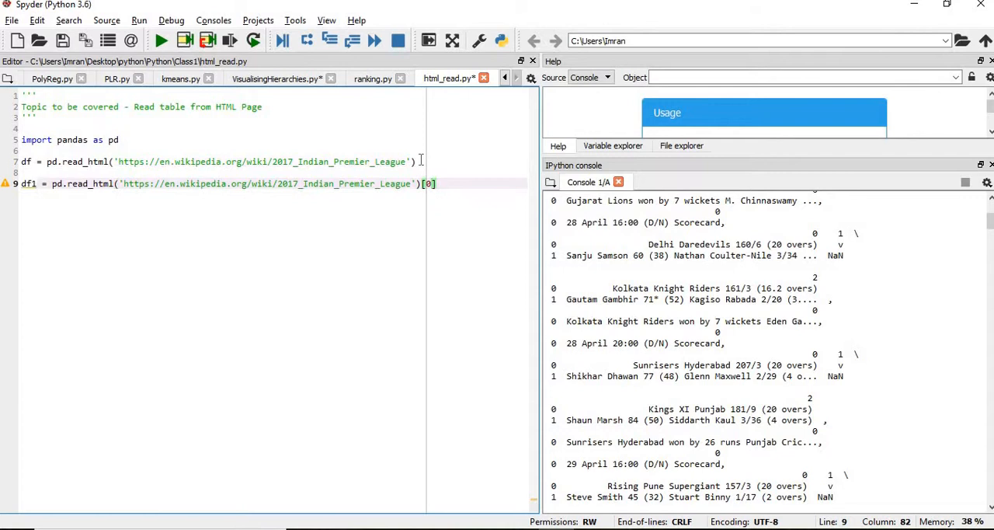
{"action": "key", "text": "f9"}
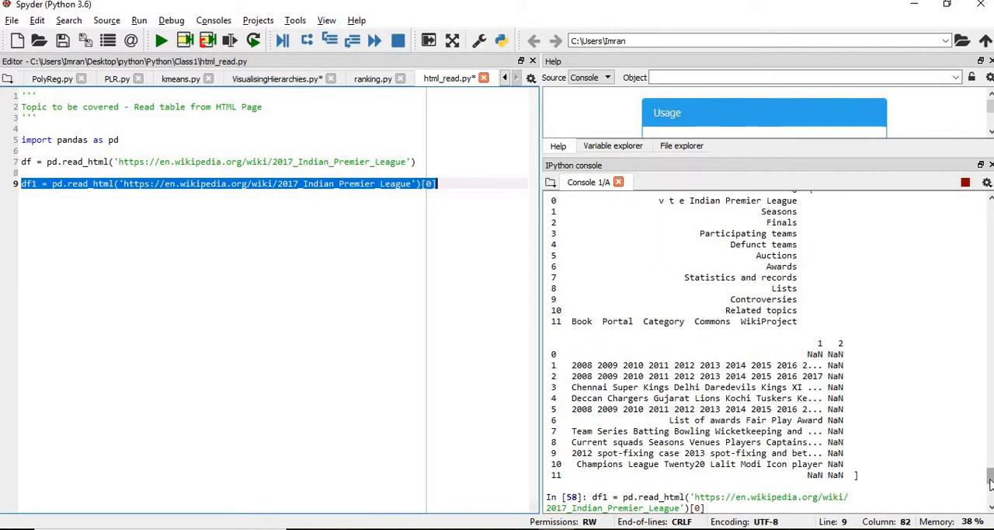
{"action": "type", "text": "df1"}
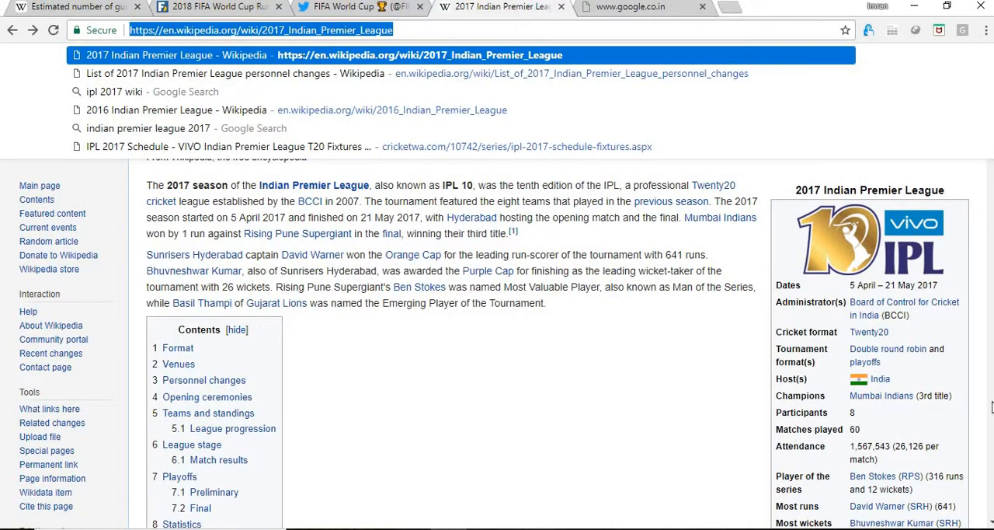
Select the article's address, then scroll the IPL article down to the Venues table
{"action": "left_click", "coordinate": [607, 381]}
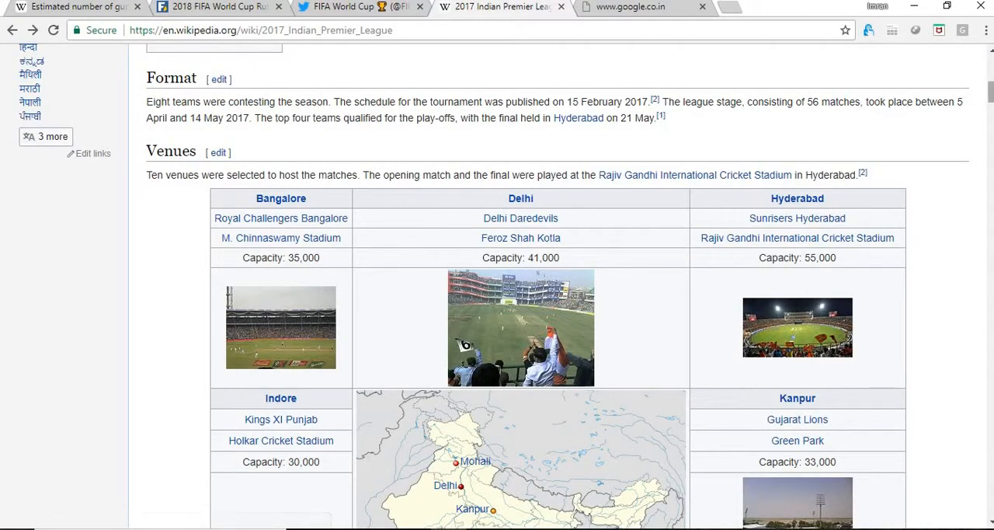
{"action": "scroll", "scroll_direction": "down", "scroll_amount": 3}
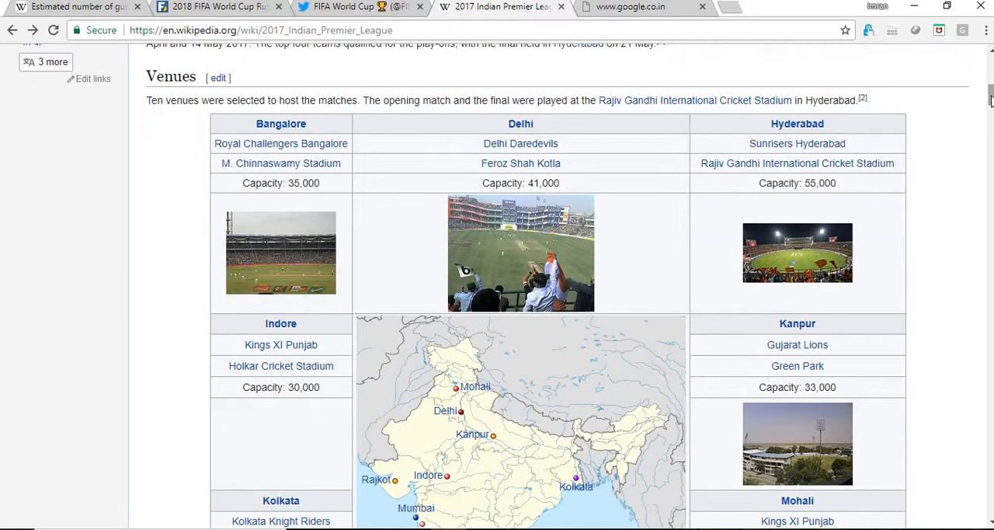
{"action": "scroll", "scroll_direction": "down", "scroll_amount": 3}
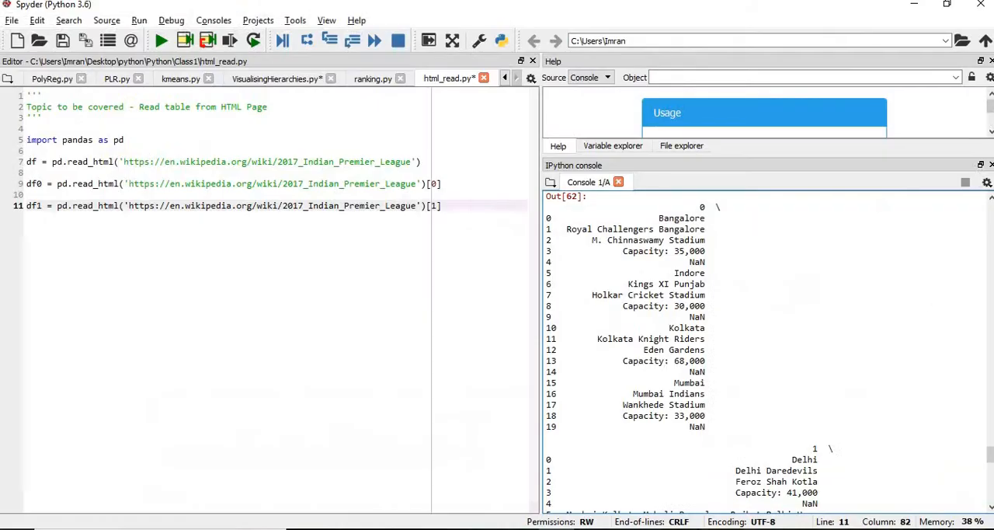
Rewrite the selected read_html line to load table index [2], and enter df2
{"action": "triple_click", "coordinate": [232, 205]}
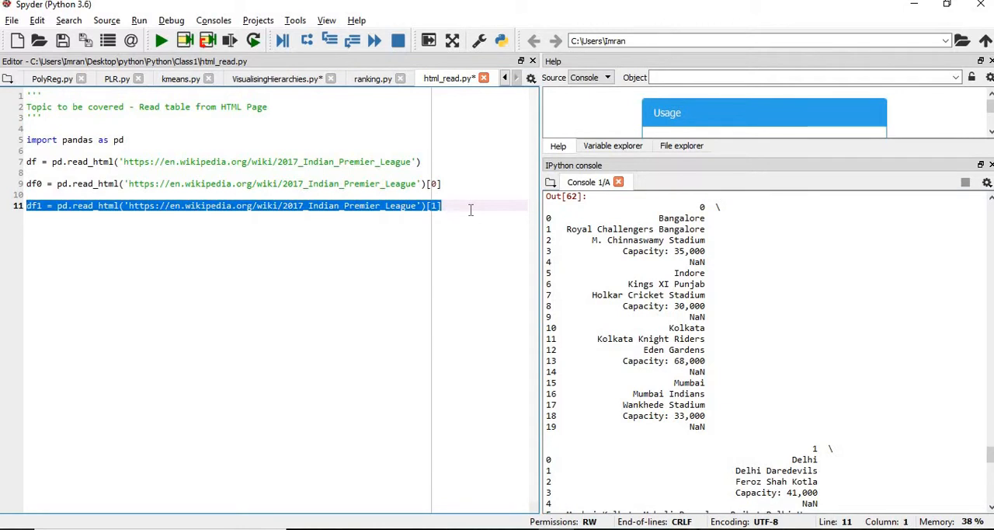
{"action": "type", "text": "df1 = pd.read_html('https://en.wikipedia.org/wiki/2017_Indian_Premier_League')[2]"}
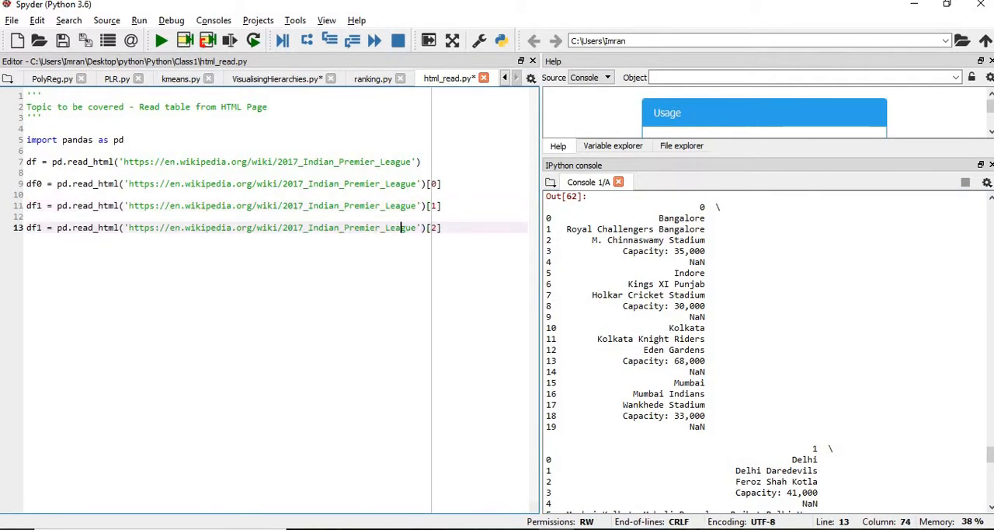
{"action": "type", "text": "df2"}
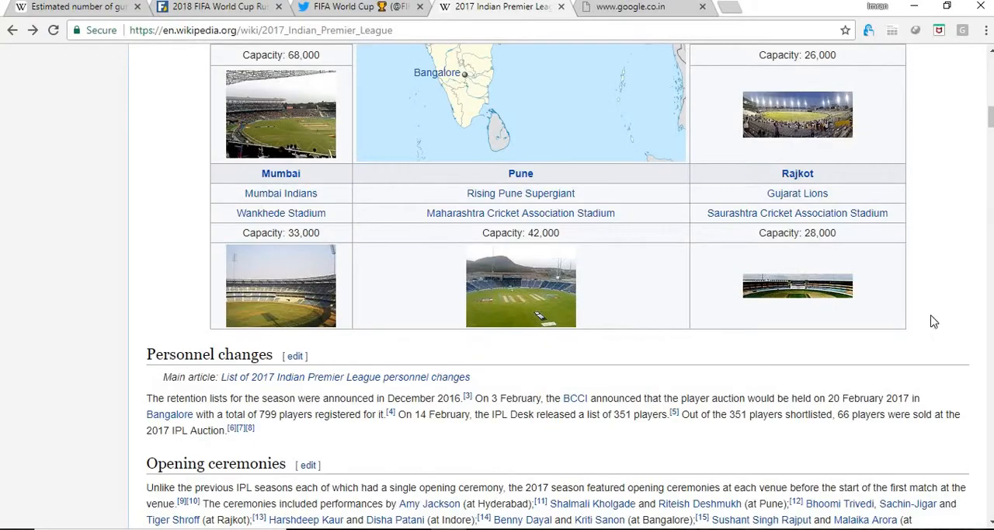
Scroll the IPL article to the Teams and standings table to compare with df2
{"action": "scroll", "scroll_direction": "down", "scroll_amount": 3}
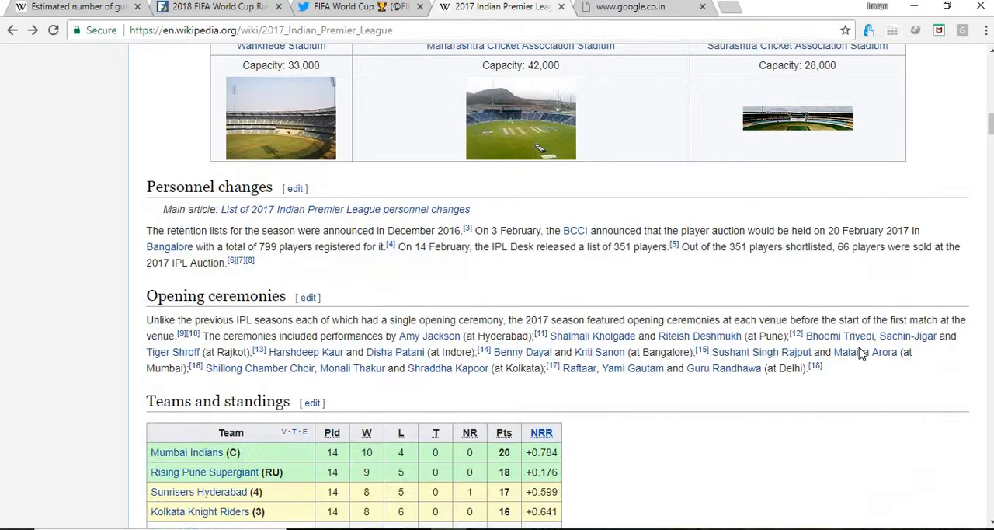
{"action": "scroll", "scroll_direction": "down", "scroll_amount": 3}
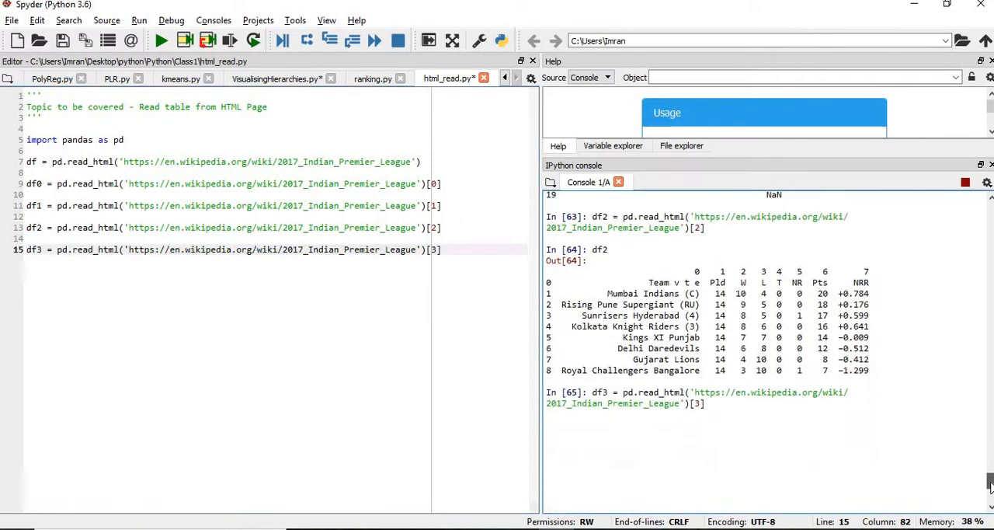
{"action": "key", "text": "enter"}
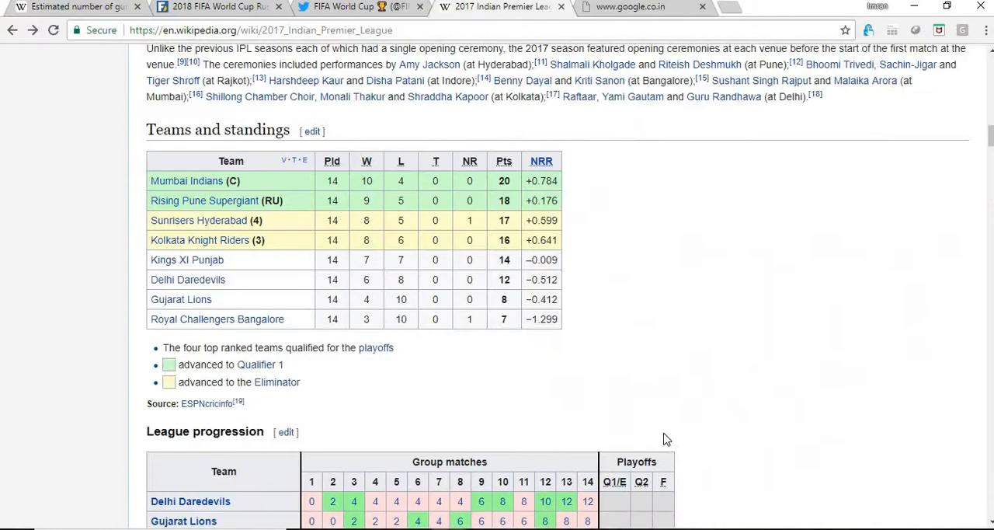
Scroll further down the article to the League progression table
{"action": "scroll", "scroll_direction": "down", "scroll_amount": 3}
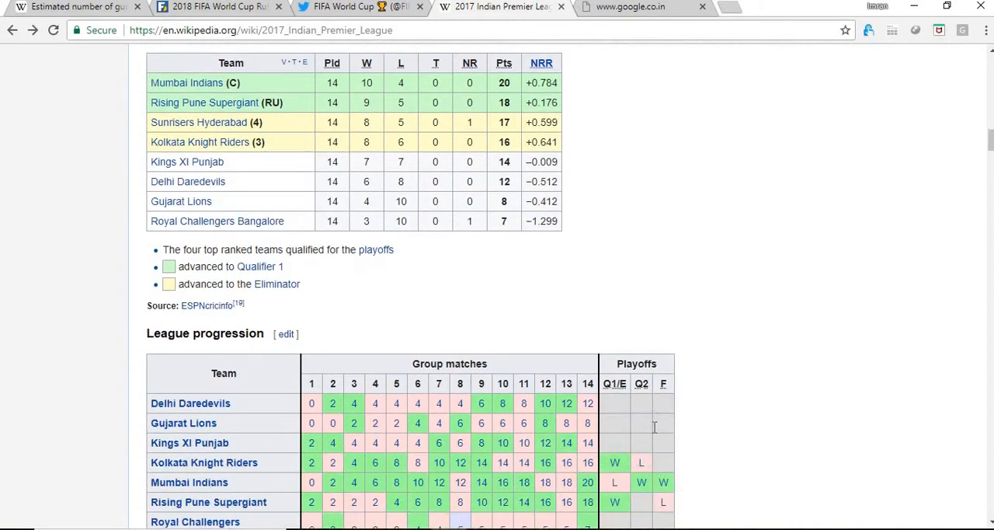
{"action": "scroll", "scroll_direction": "down", "scroll_amount": 3}
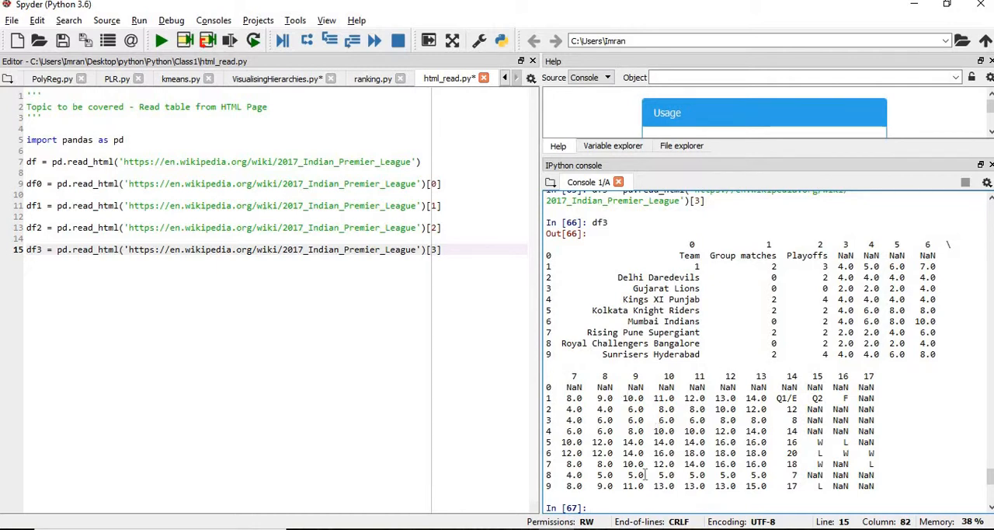
Enter df3.info in the console to inspect the league progression DataFrame
{"action": "type", "text": "df3.info"}
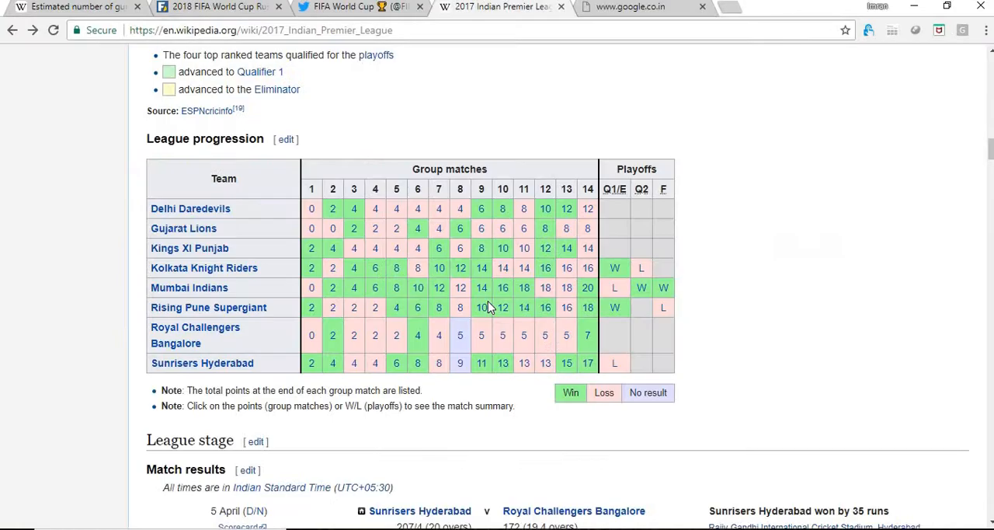
Scroll to the end of the IPL article and back up to Special awards
{"action": "scroll", "scroll_direction": "down", "scroll_amount": 3}
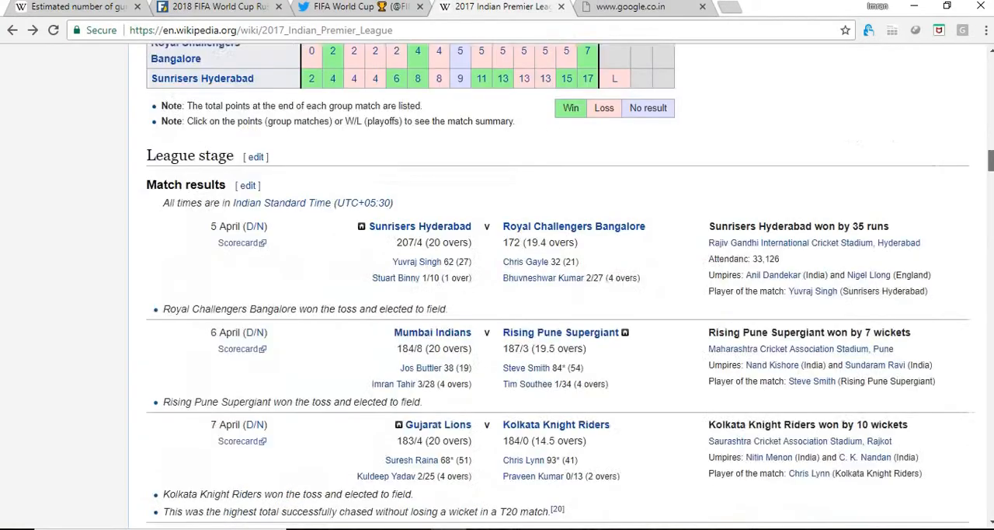
{"action": "scroll", "scroll_direction": "down", "scroll_amount": 3}
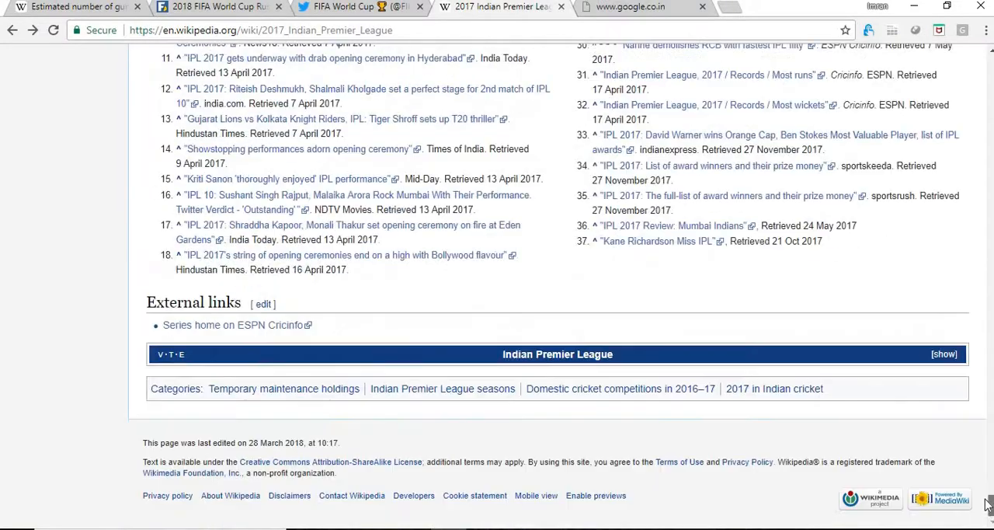
{"action": "scroll", "scroll_direction": "up", "scroll_amount": 3}
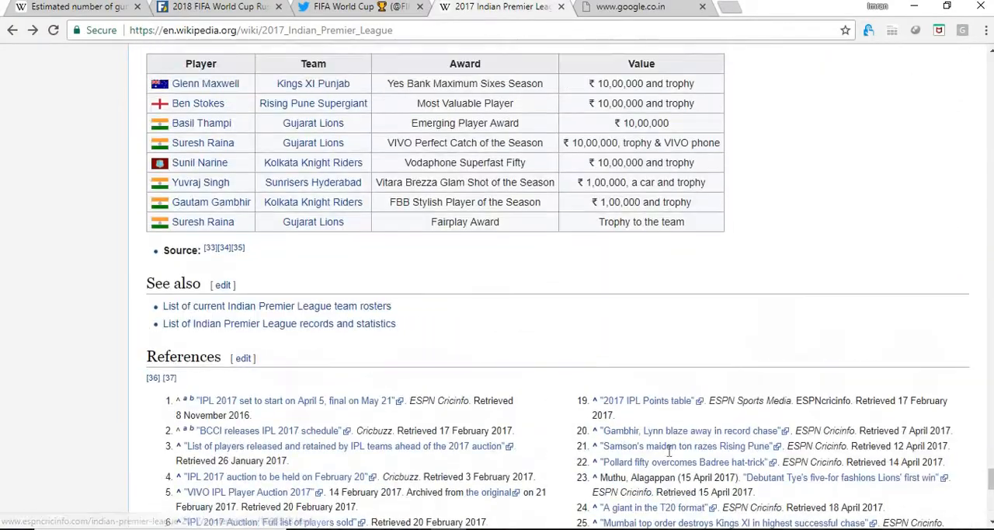
{"action": "scroll", "scroll_direction": "up", "scroll_amount": 3}
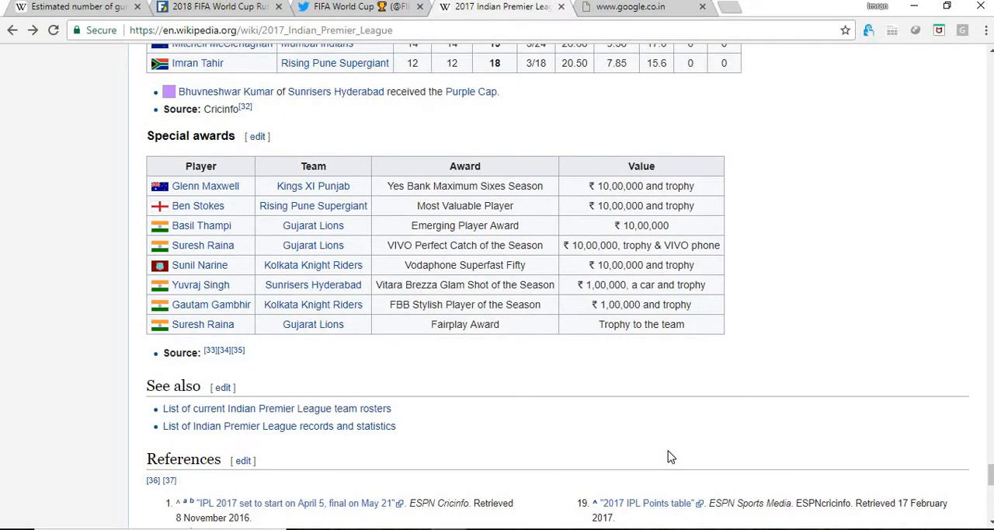
{"action": "scroll", "scroll_direction": "down", "scroll_amount": 3}
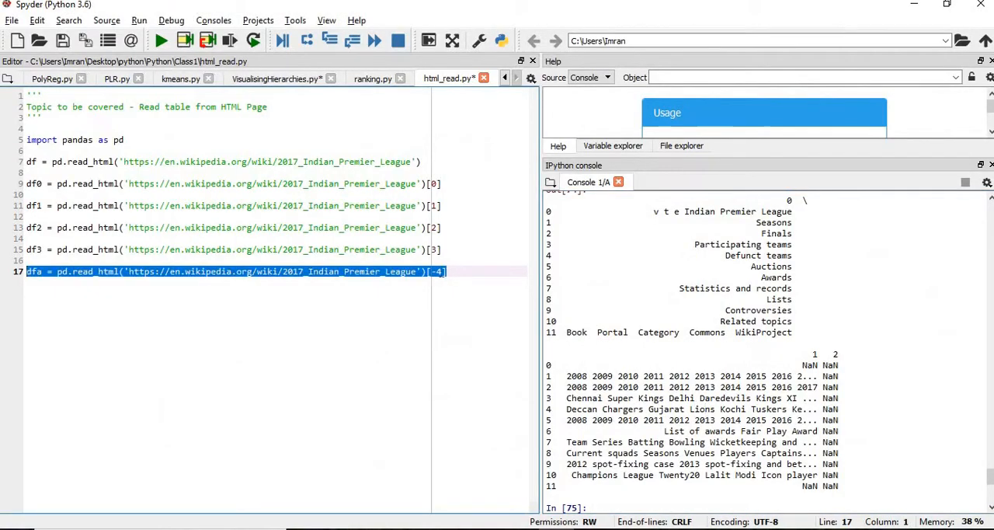
Run the dfa line for table [-4], print it, and add dfc reading table [-2]
{"action": "key", "text": "f9"}
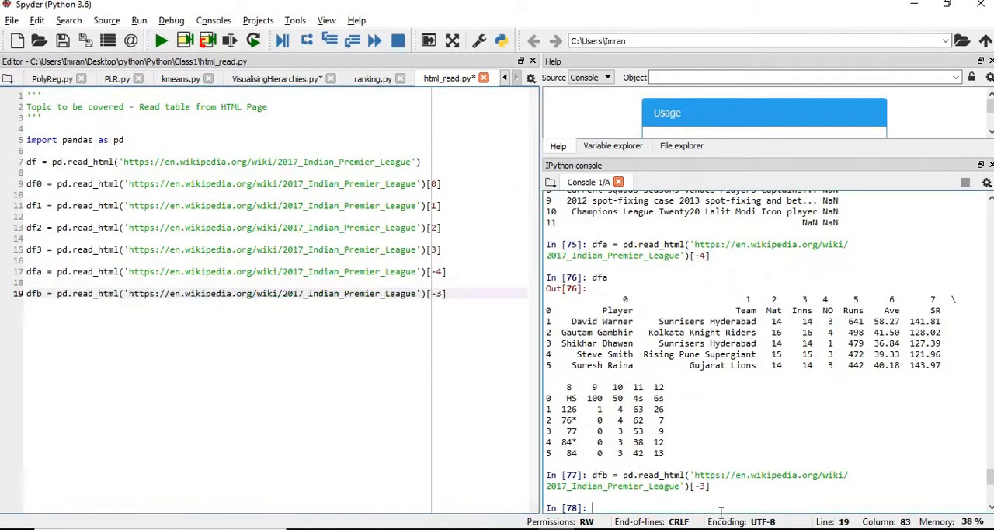
{"action": "type", "text": "dfb"}
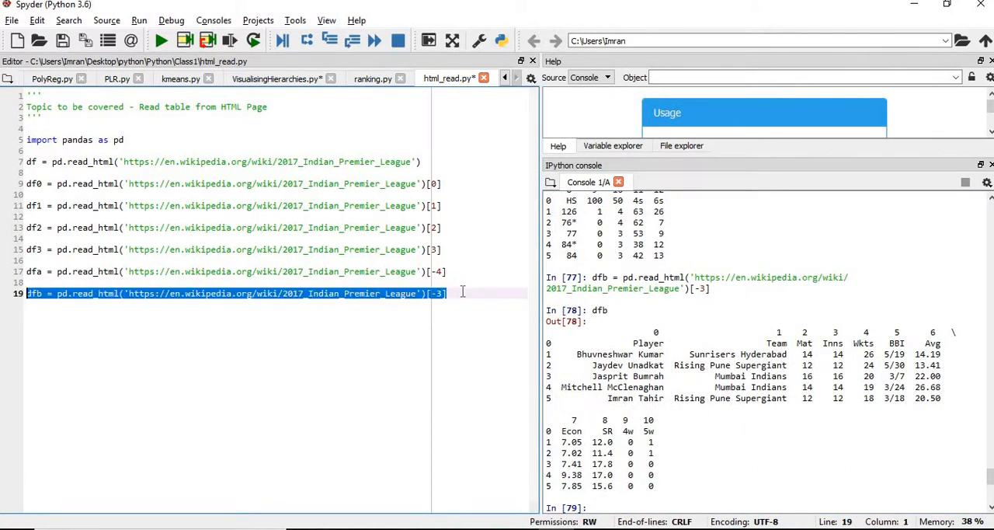
{"action": "left_click", "coordinate": [446, 293]}
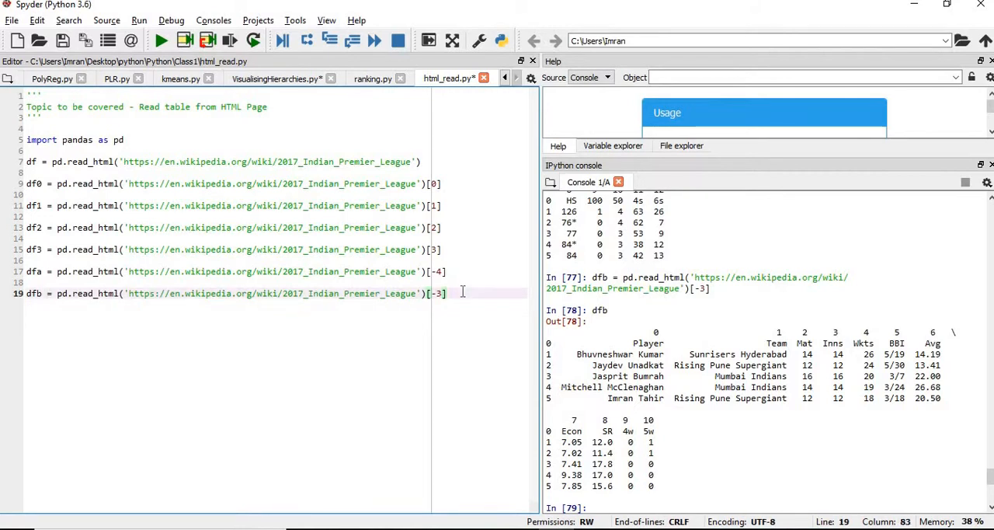
{"action": "type", "text": "dfc = pd.read_html('https://en.wikipedia.org/wiki/2017_Indian_Premier_League')[-2]"}
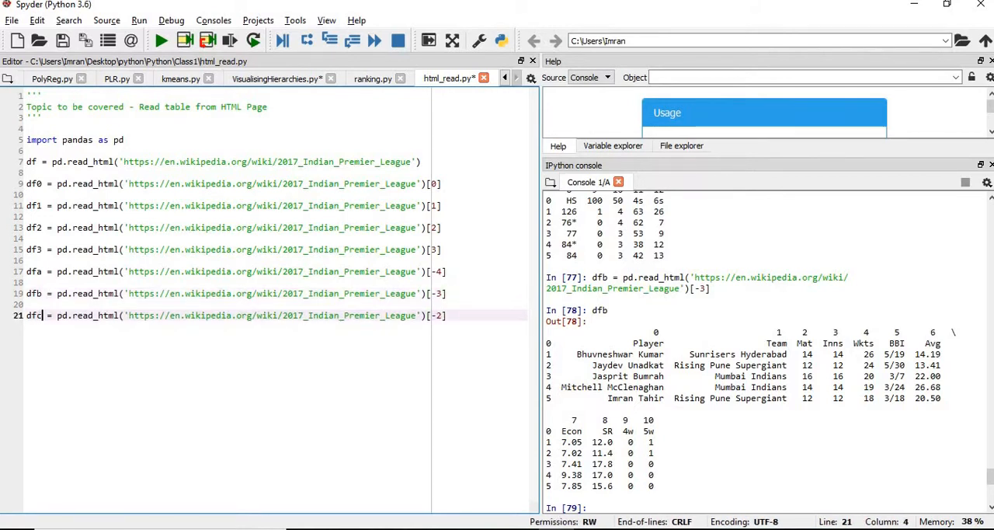
{"action": "key", "text": "enter"}
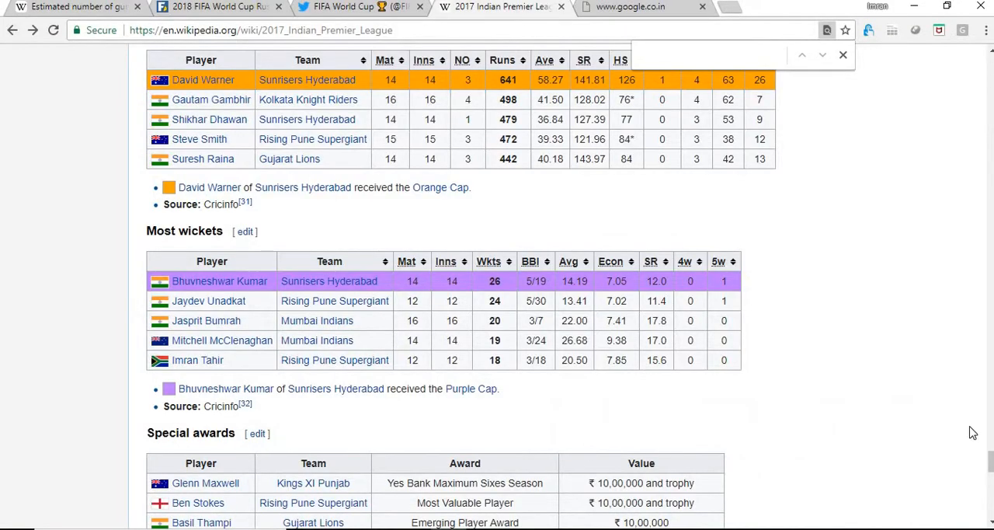
Scroll past Most wickets to Special awards, then Alt+Tab back to Spyder
{"action": "scroll", "scroll_direction": "down", "scroll_amount": 3}
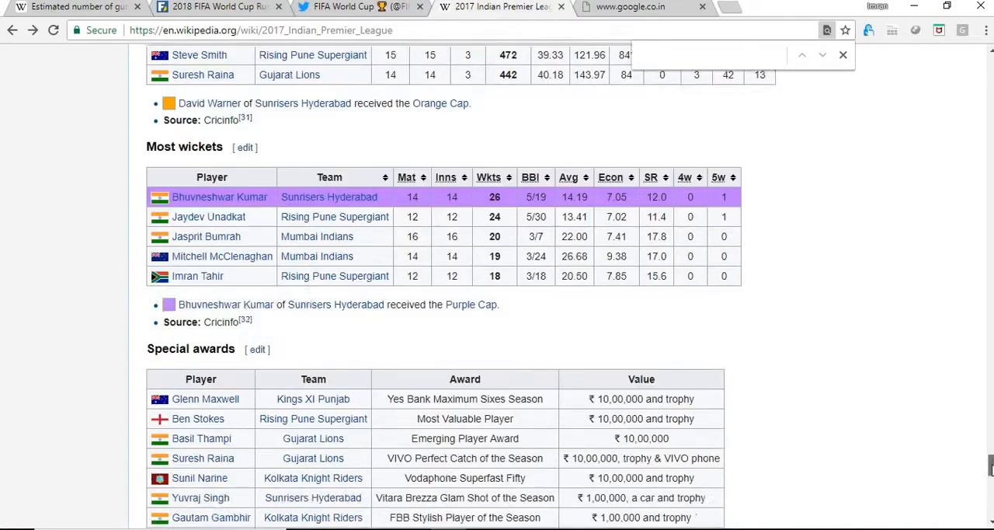
{"action": "key", "text": "alt+tab"}
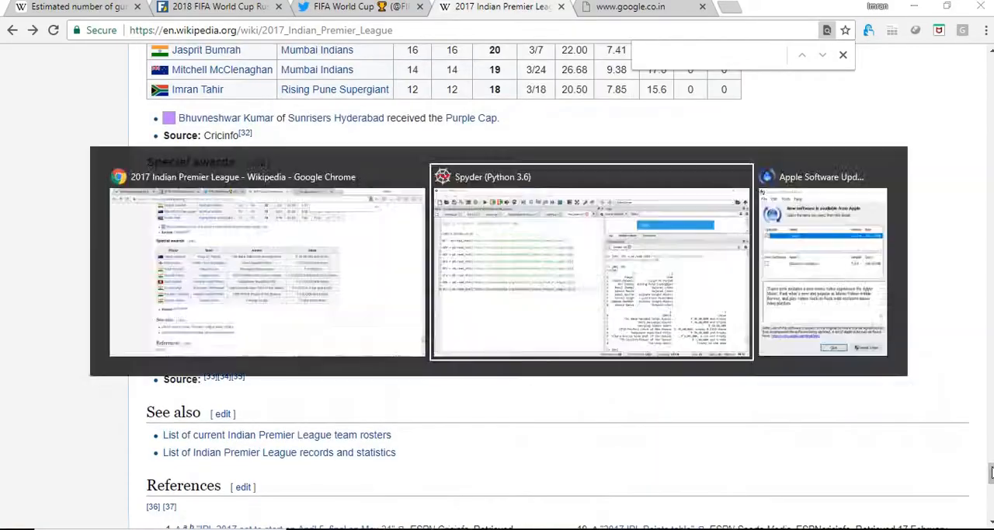